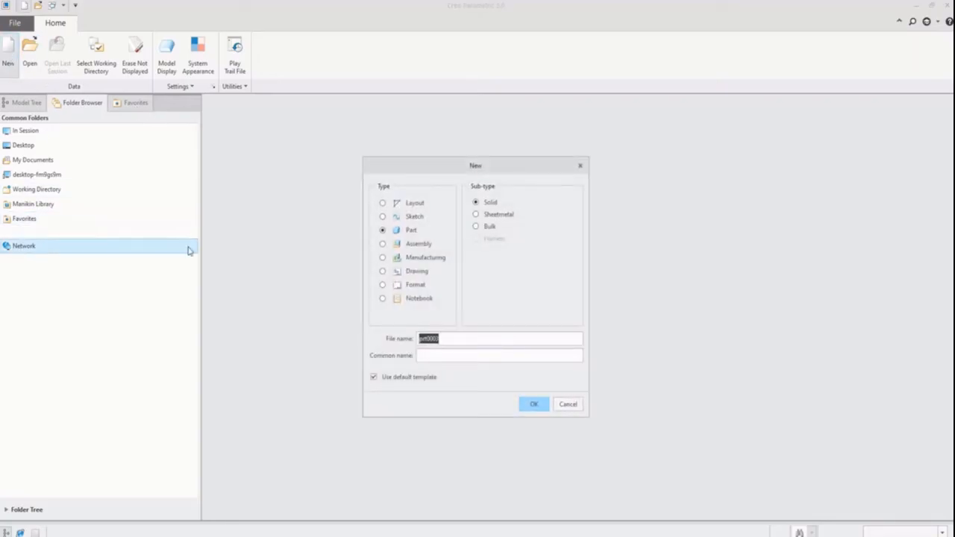
- Create solid part prt0003 with the common name 'text-on flat surface'
click(498, 355)
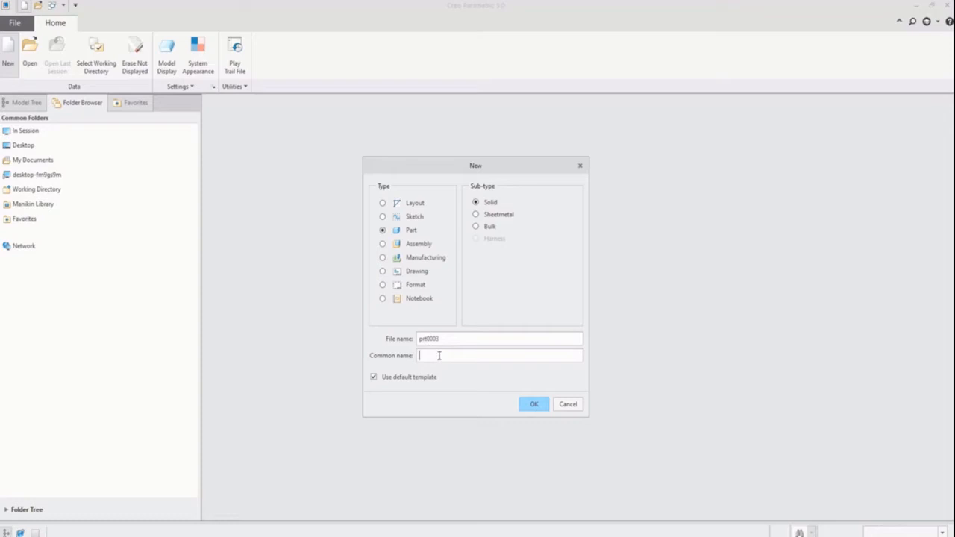
text(text-on flat)
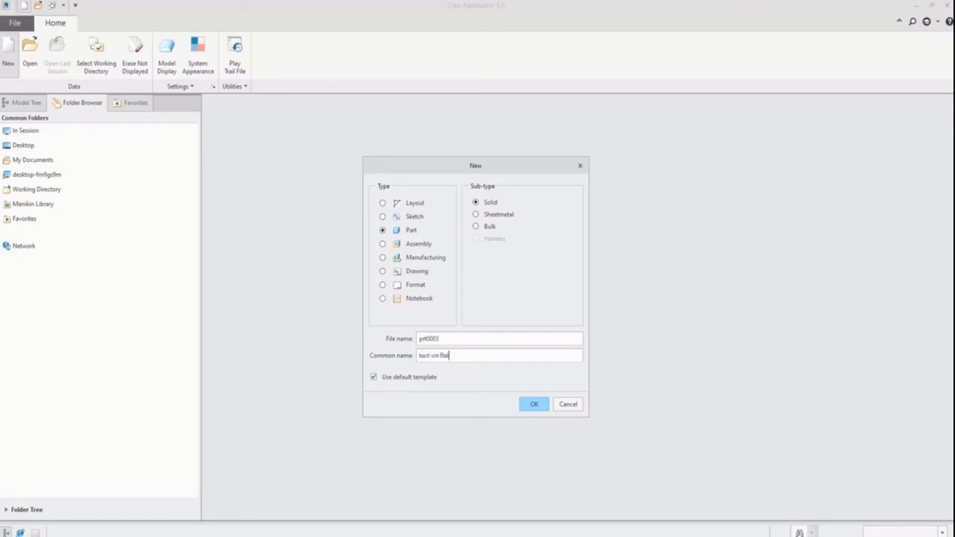
text(surface)
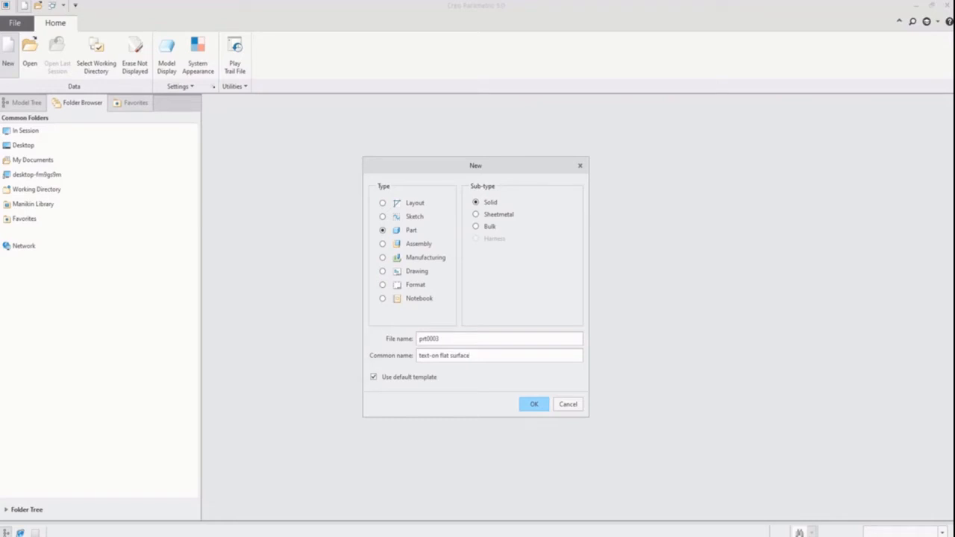
click(534, 404)
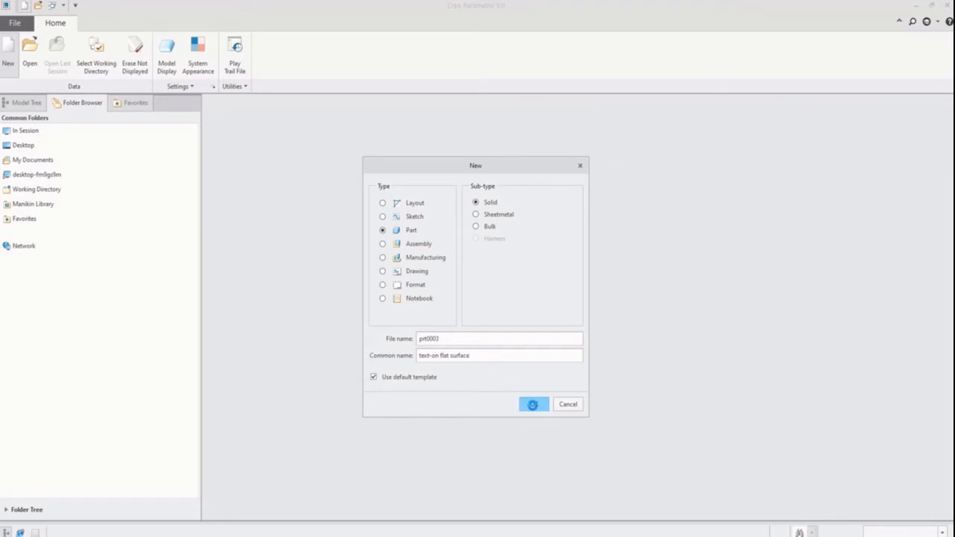
- Extrude a 200×100 rectangle sketched on the TOP plane into a 5 mm plate
click(532, 403)
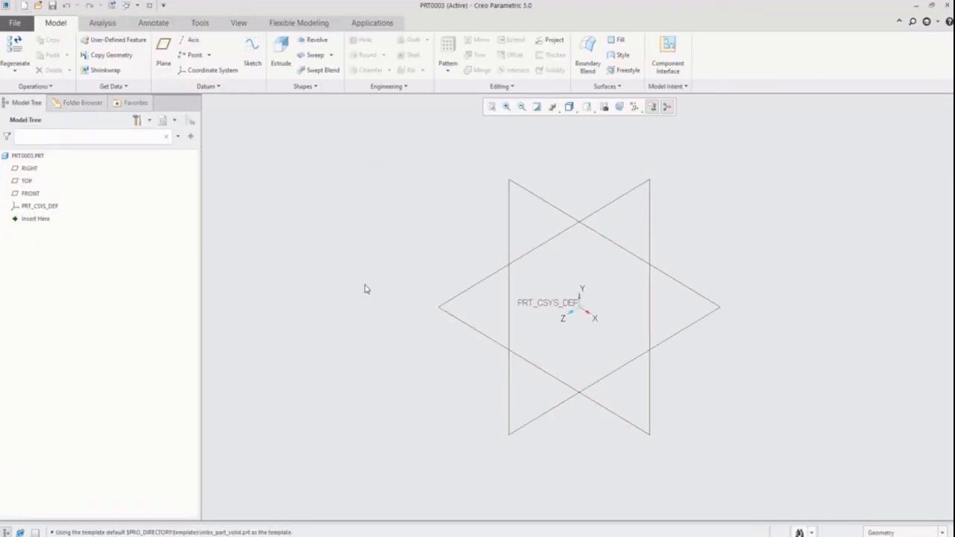
mouse_move(280, 52)
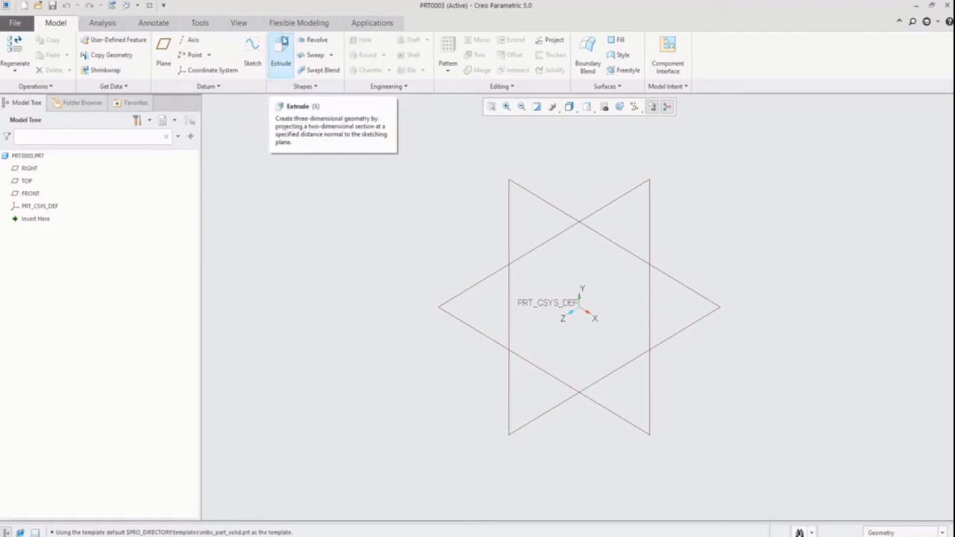
click(280, 53)
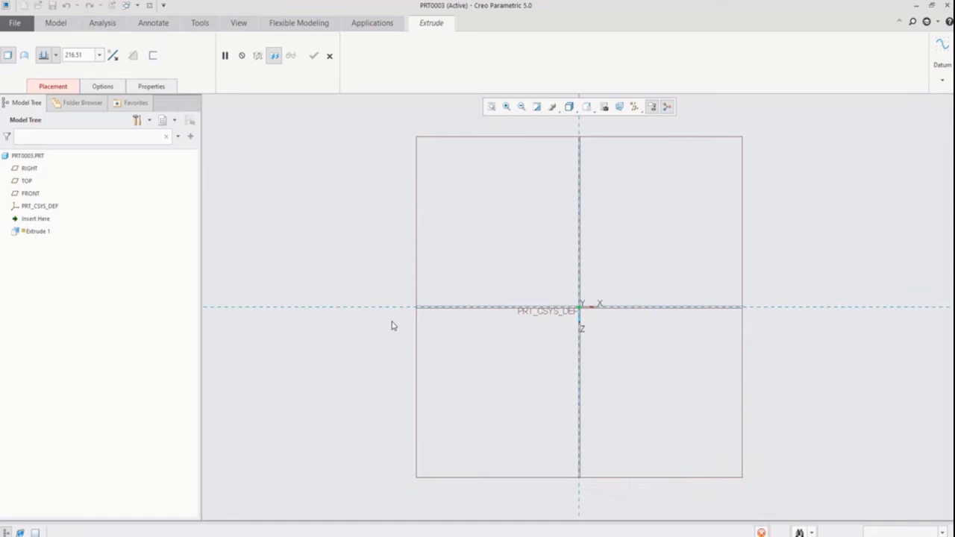
click(285, 55)
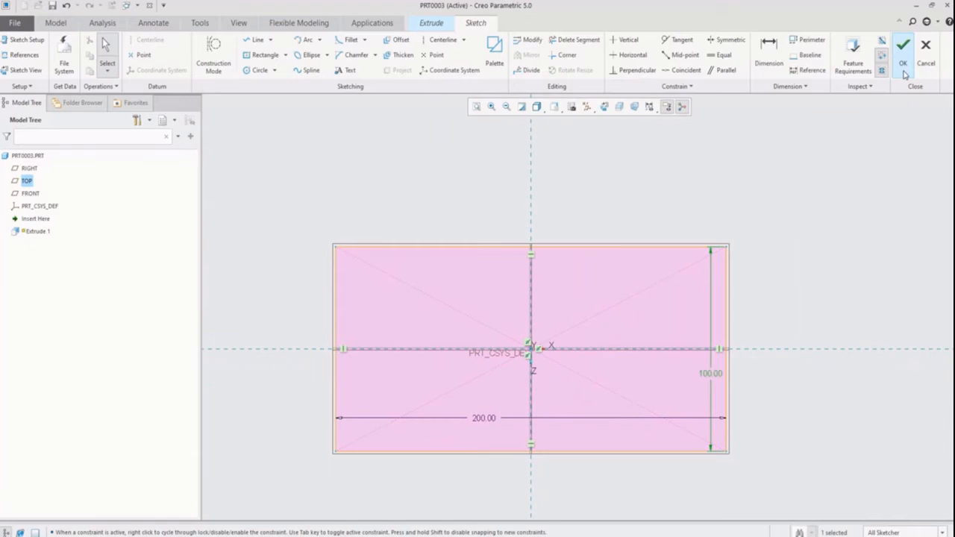
click(903, 45)
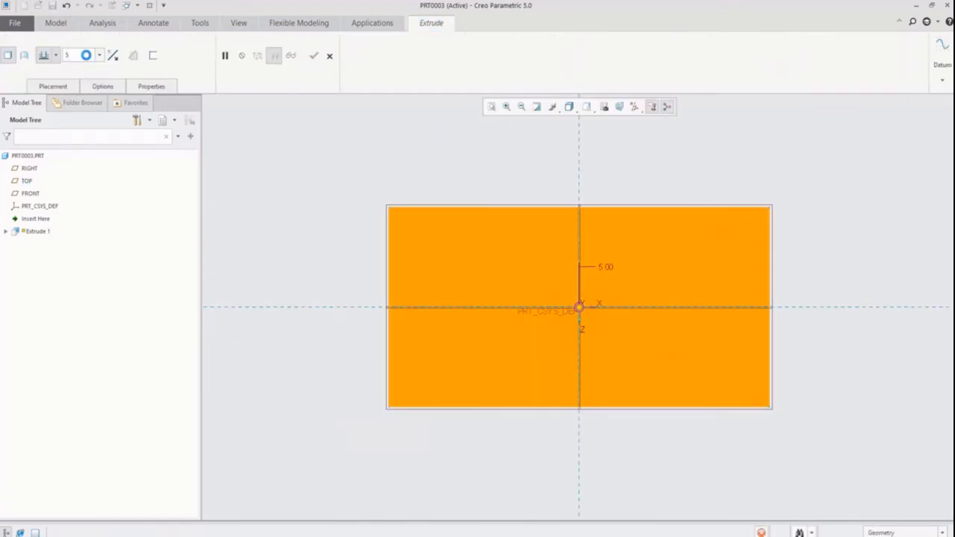
click(313, 55)
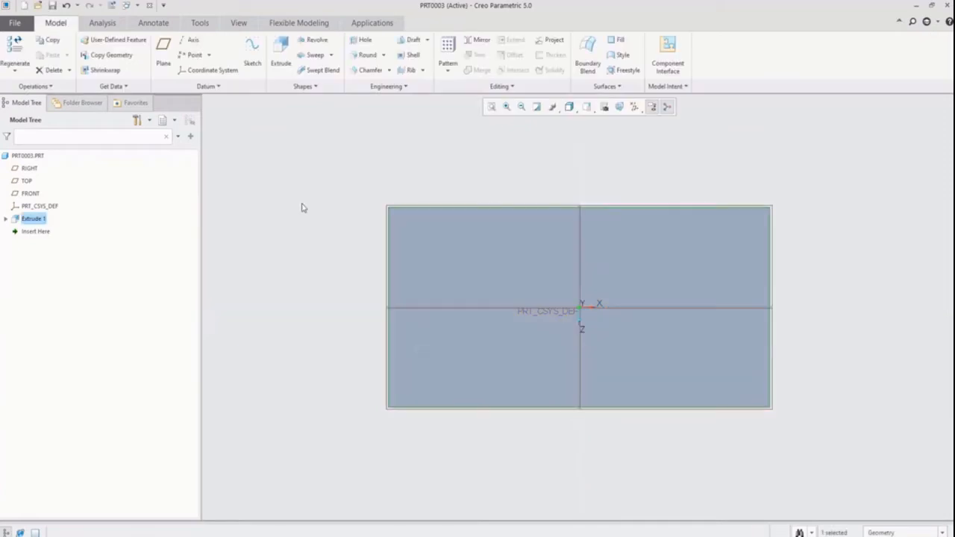
- Add Round 1 with a 6 mm radius to the plate's vertical corner edges
drag(578, 306, 405, 192)
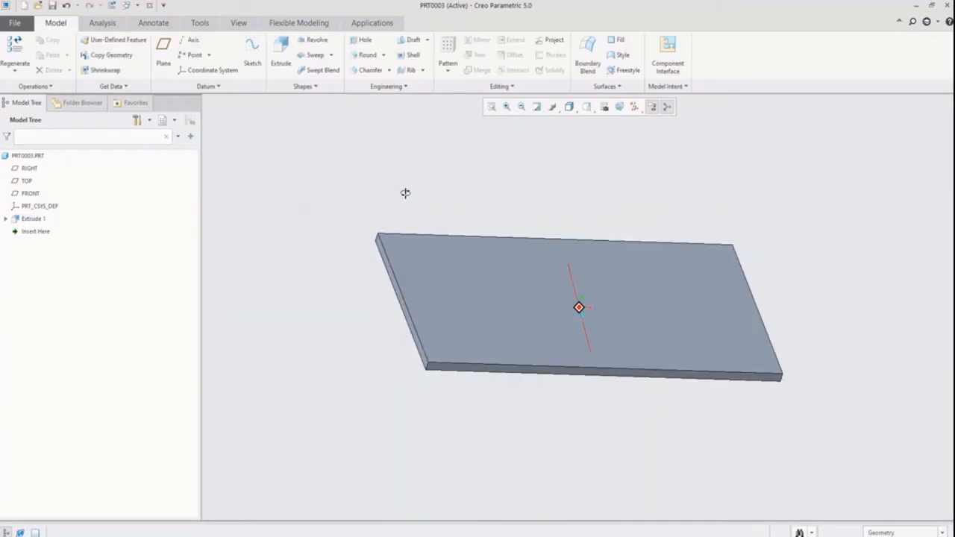
click(367, 54)
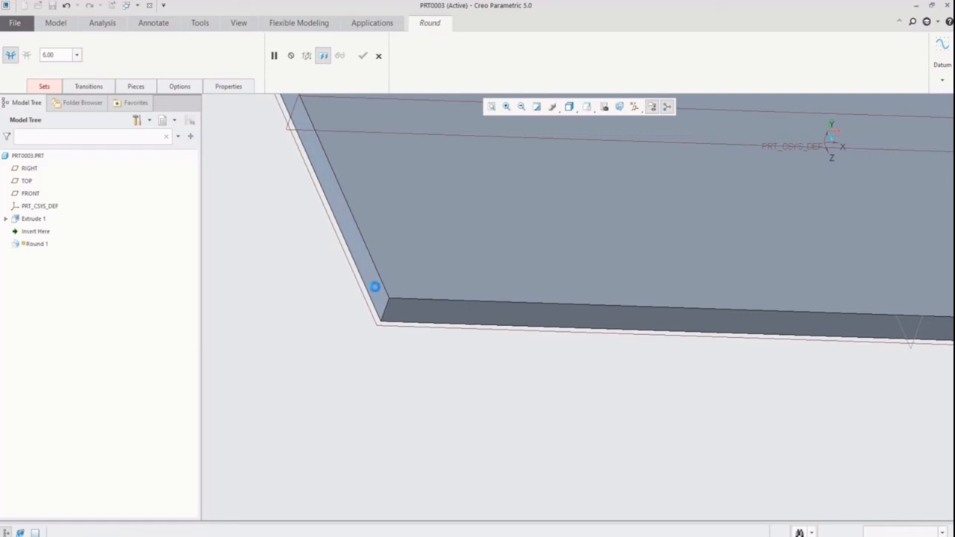
click(362, 55)
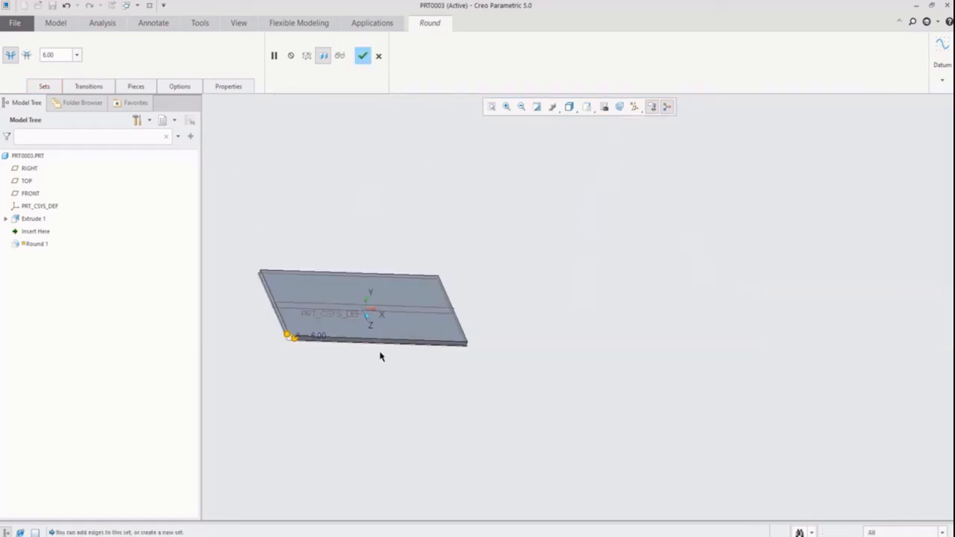
scroll(up, 3)
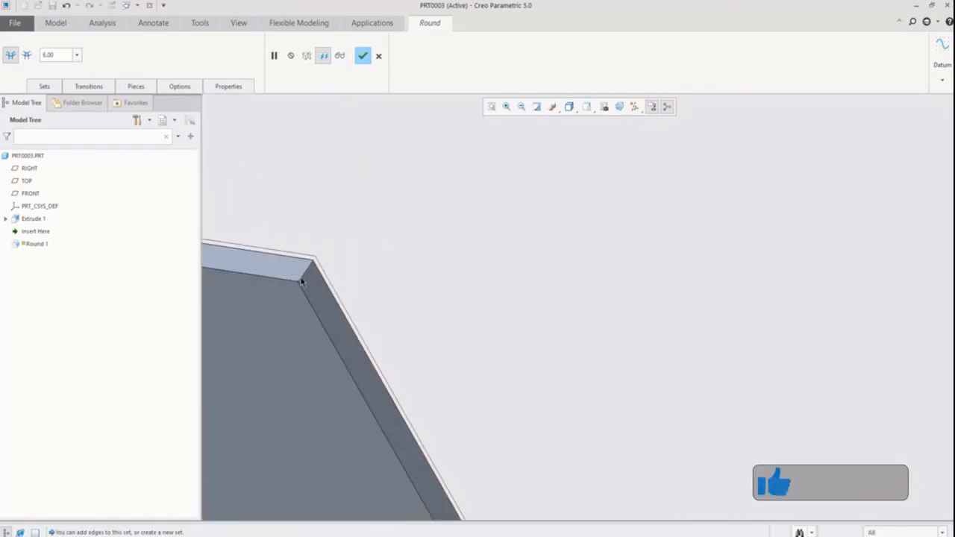
click(302, 282)
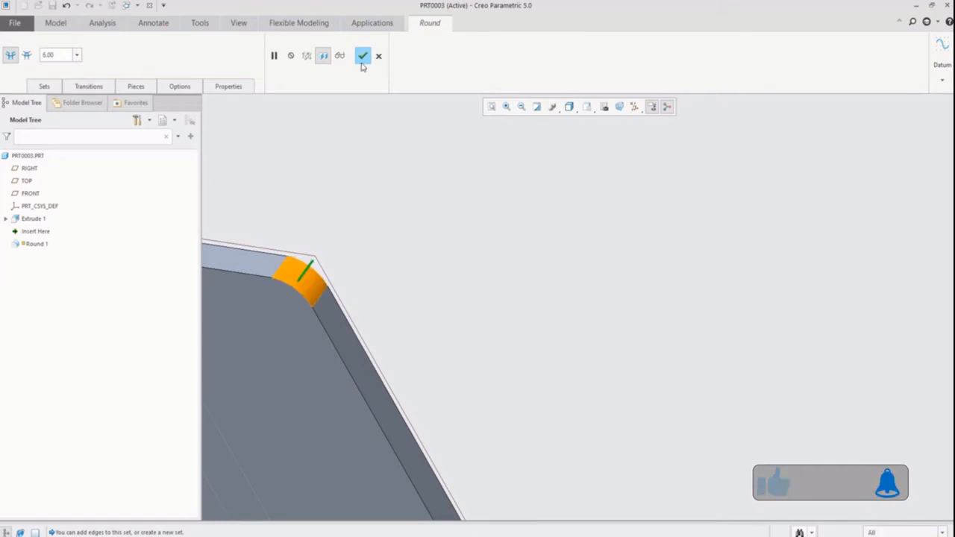
click(362, 55)
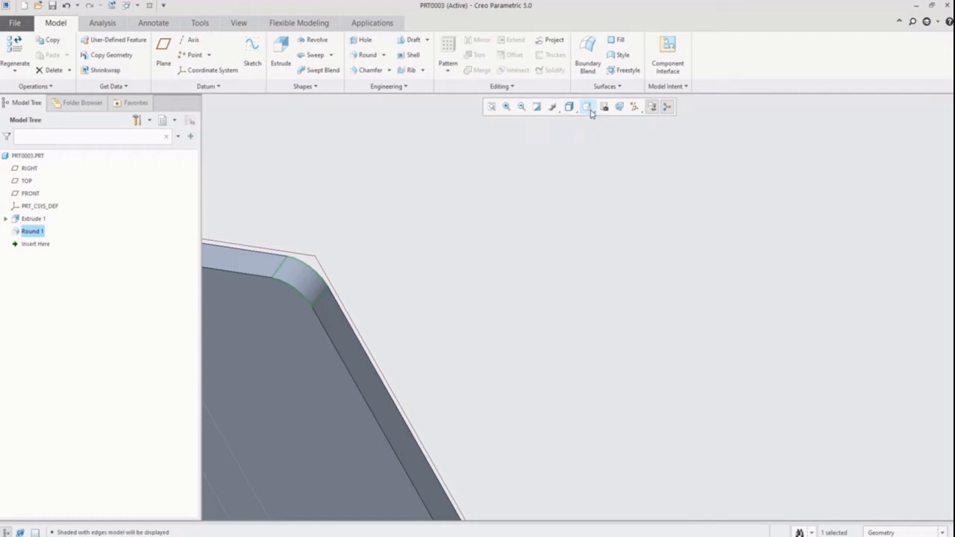
- Switch to Shaded With Edges and open Sketch 1 on the plate's top face
click(587, 106)
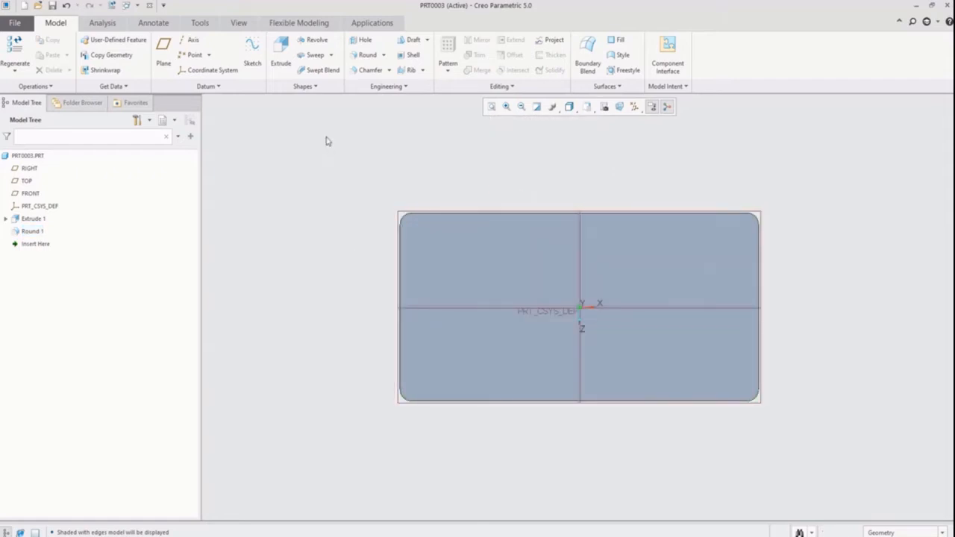
mouse_move(281, 52)
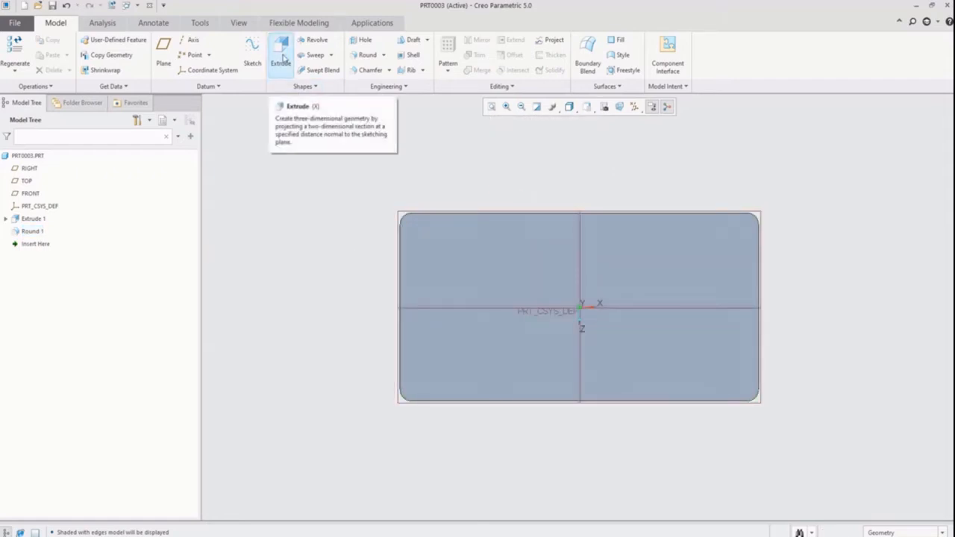
click(252, 54)
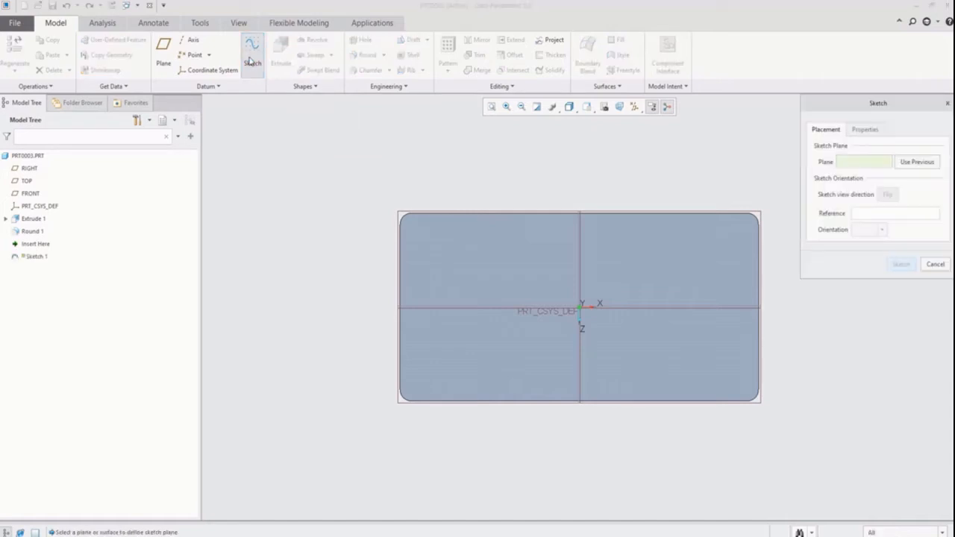
click(29, 168)
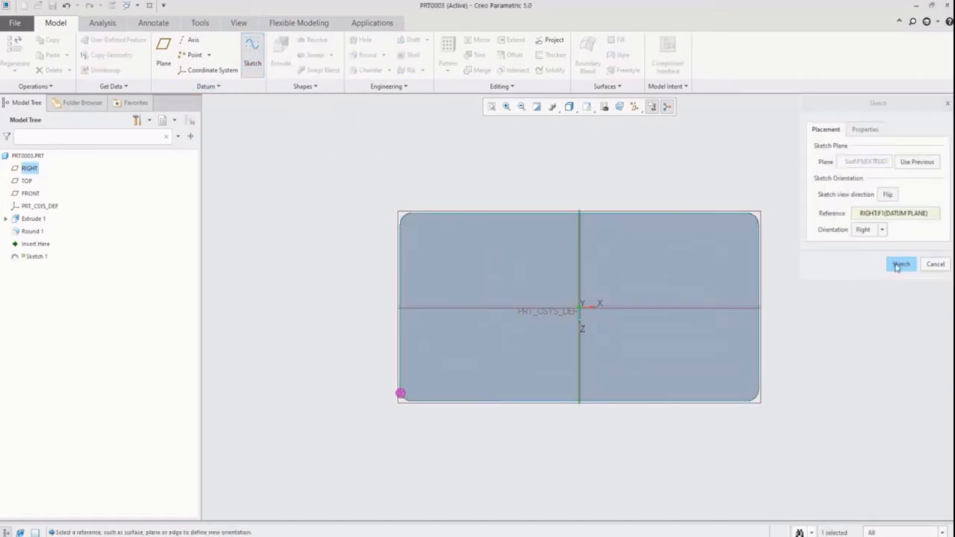
click(900, 264)
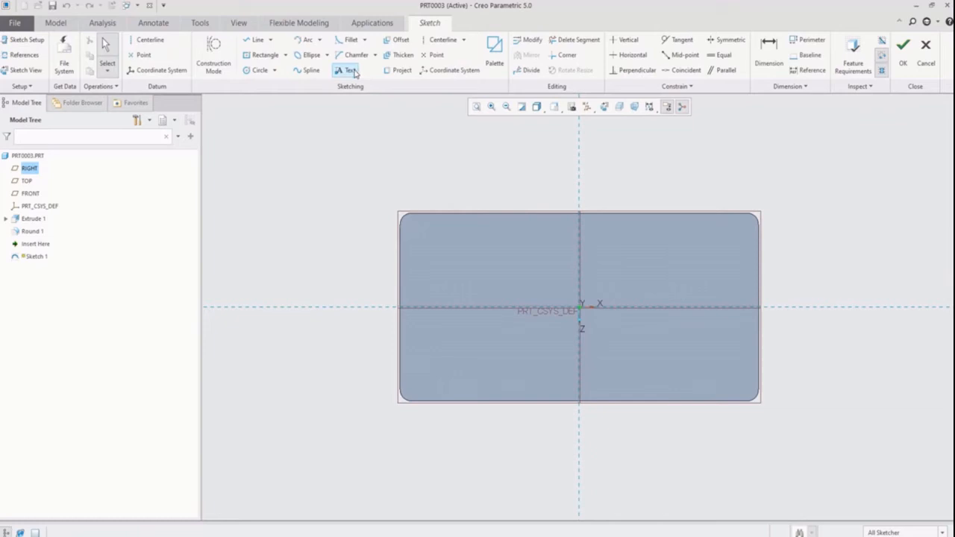
click(350, 71)
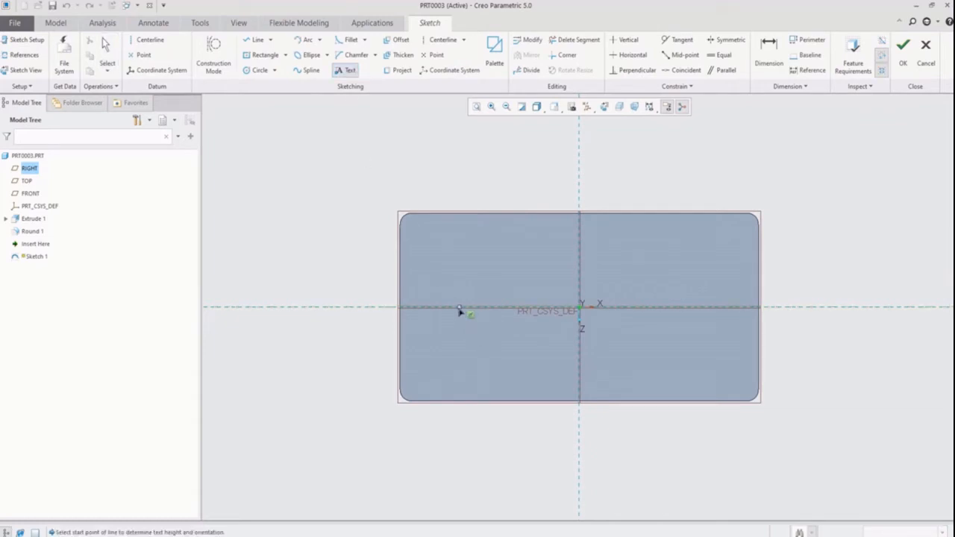
- Enter the sketch text 'Text on flat plane' starting left of the plate centre
click(459, 310)
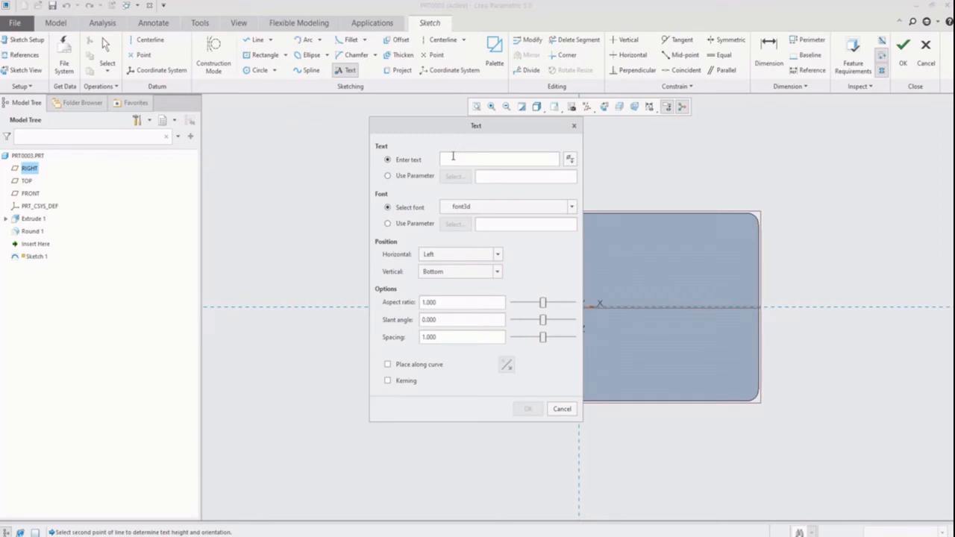
text(Text)
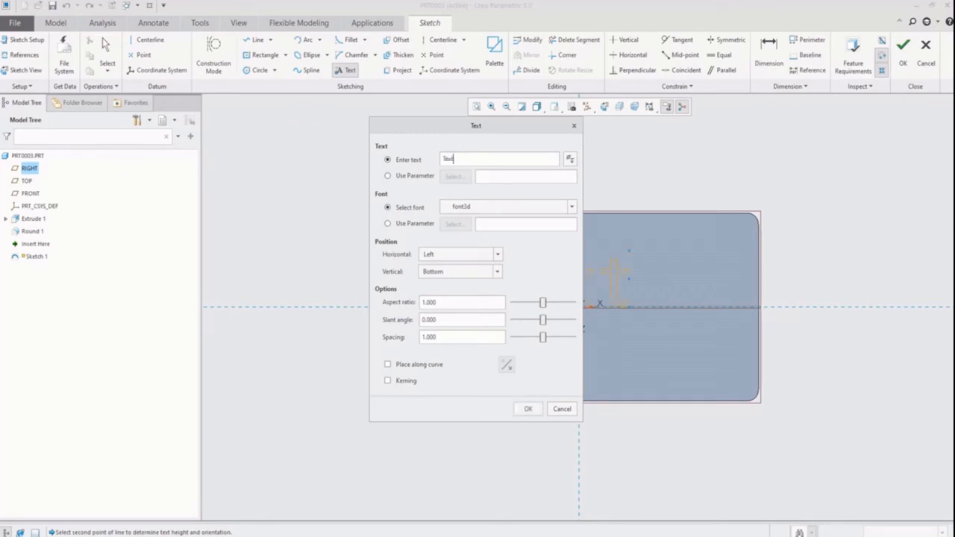
text(on flat pla)
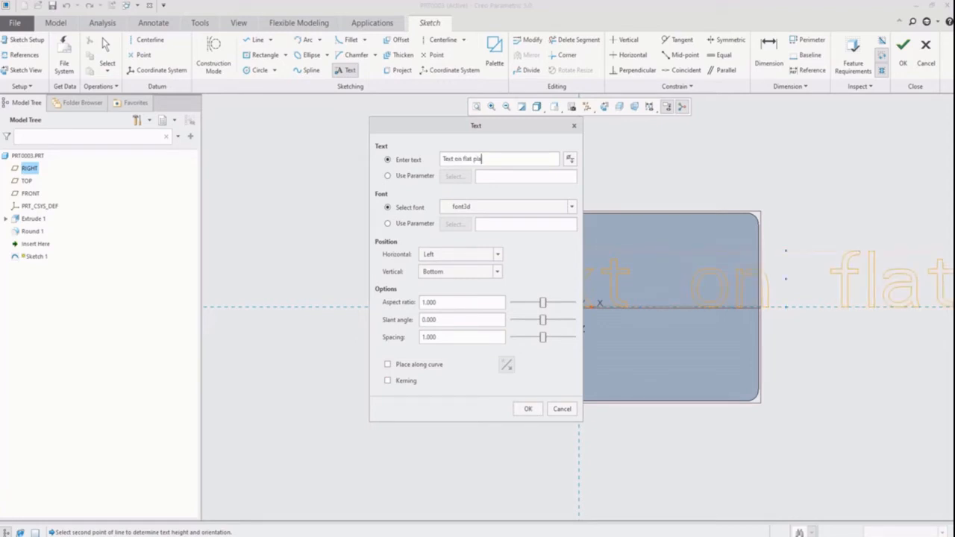
text(ne)
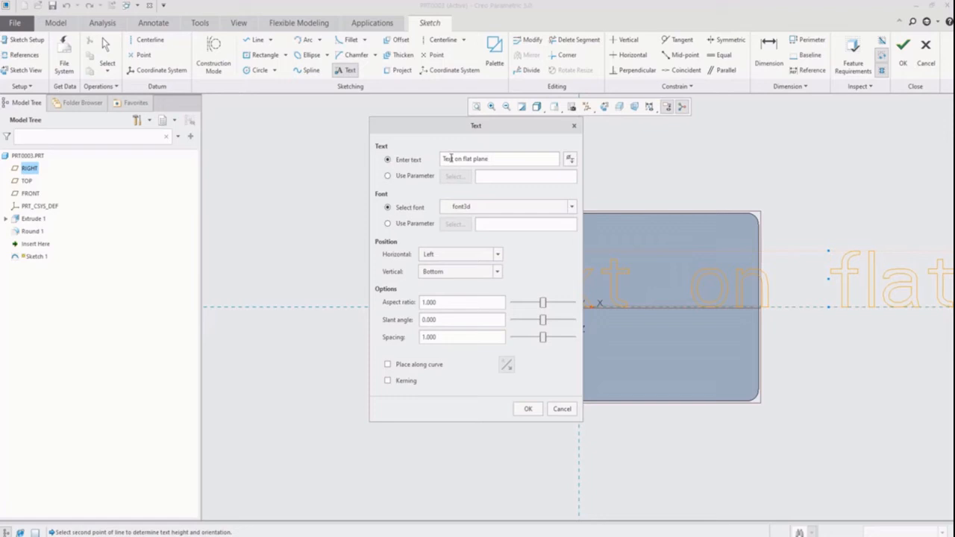
- Set the text font to CG Times Bold and confirm the Text dialog
click(571, 207)
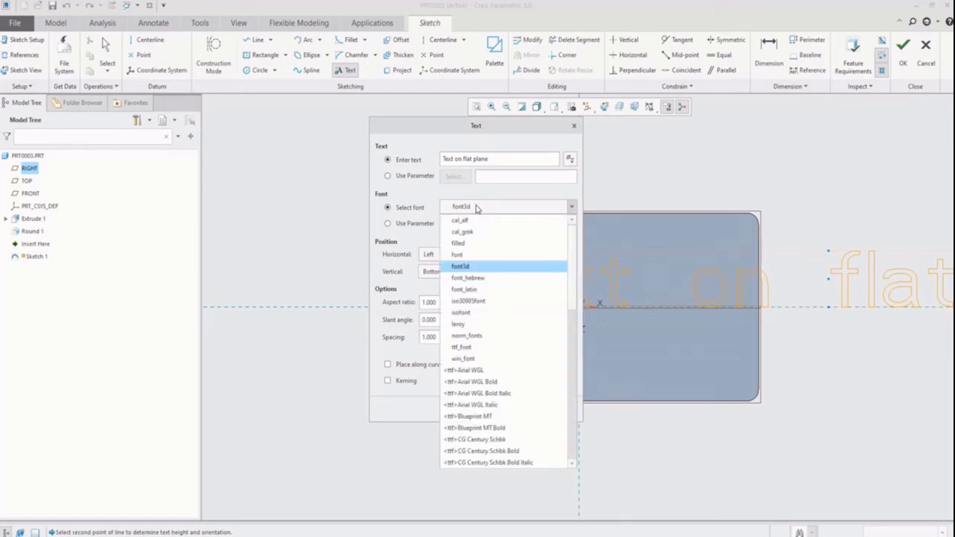
scroll(down, 3)
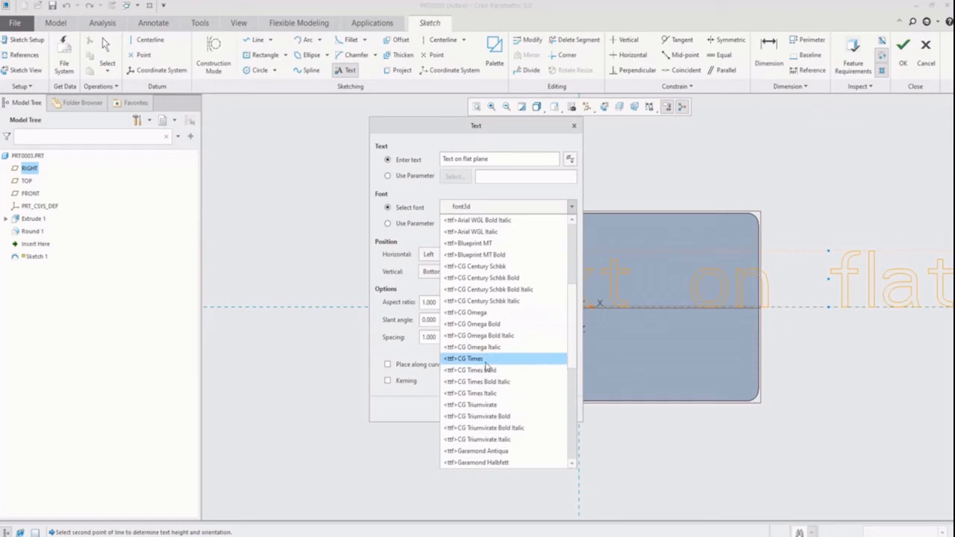
click(478, 369)
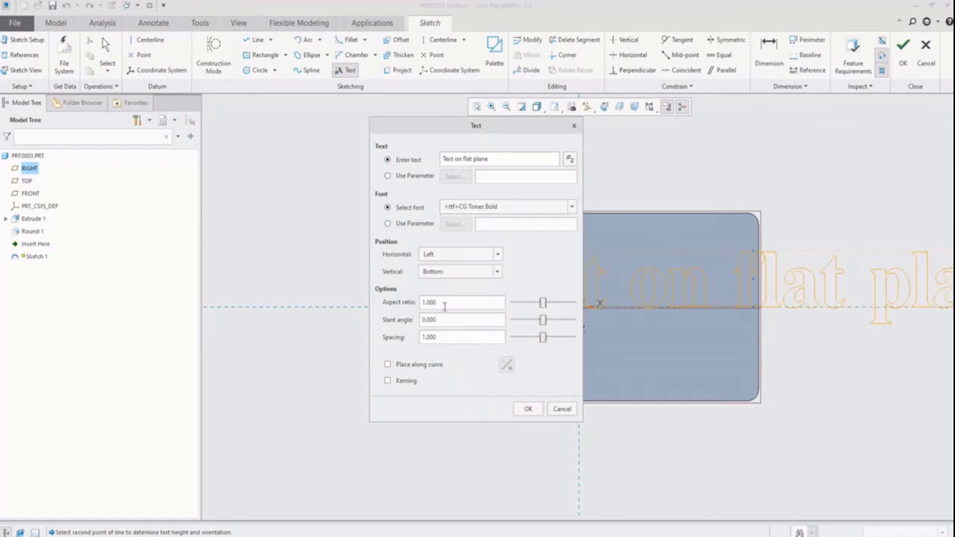
click(527, 409)
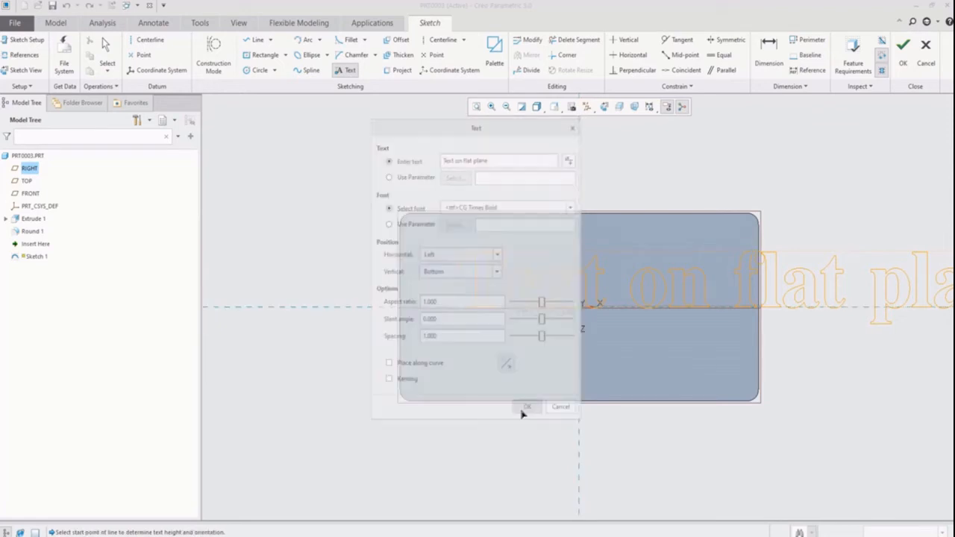
click(527, 406)
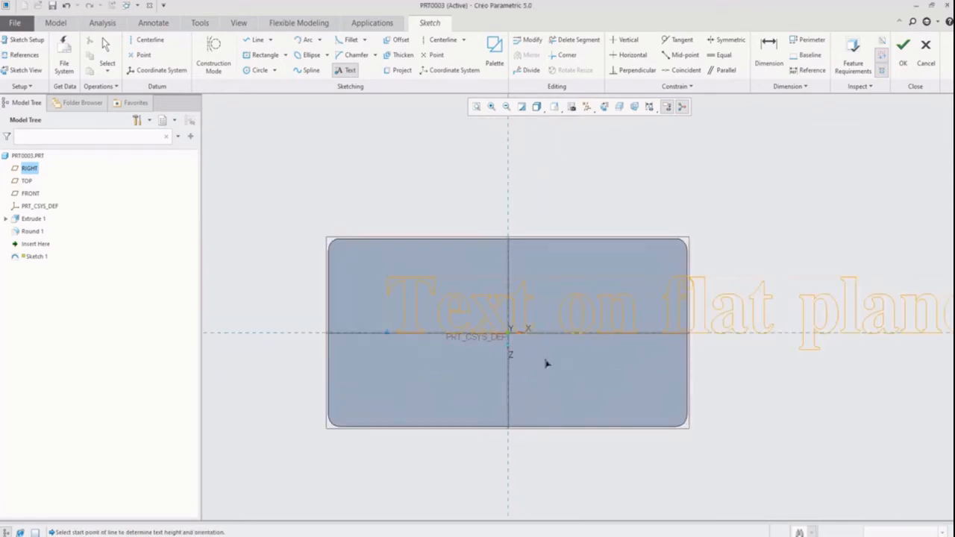
- Set the text height to 15 mm and its offset to 80 mm, then finish Sketch 1
click(382, 279)
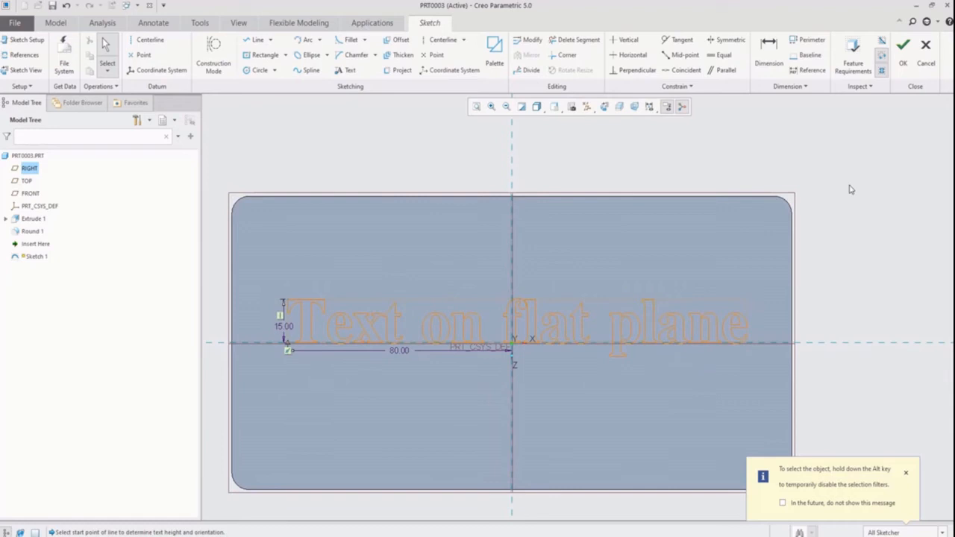
click(903, 45)
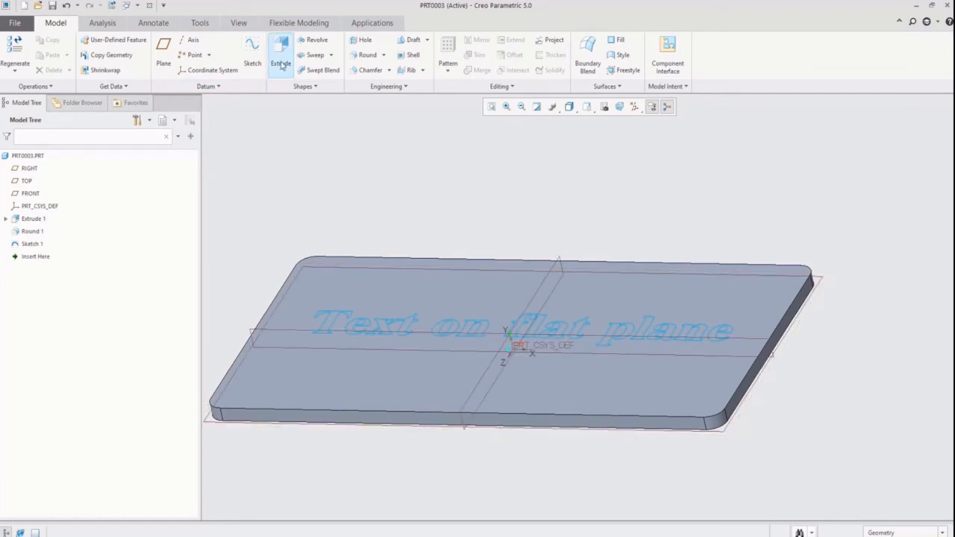
- Cancel the text extrusion and hide Sketch 1 in the Model Tree
click(280, 56)
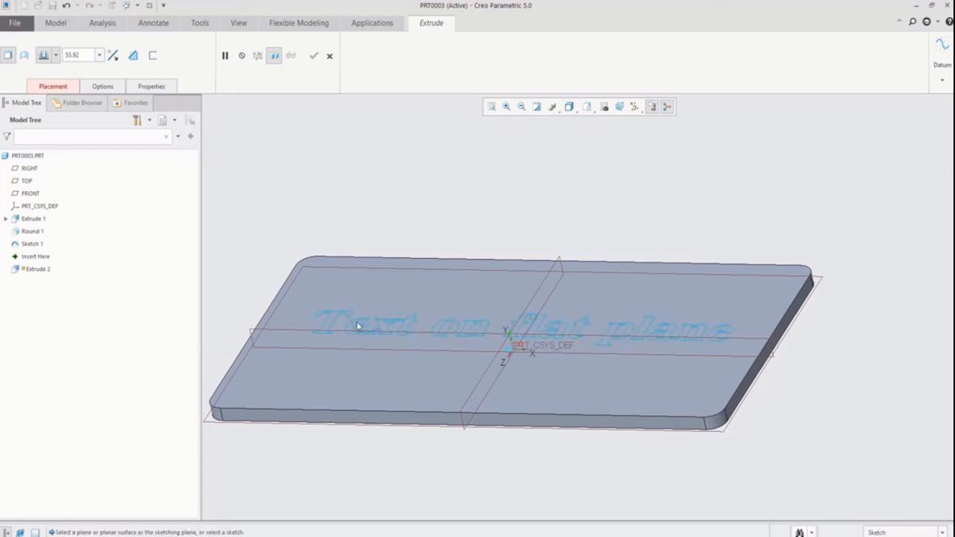
mouse_move(247, 187)
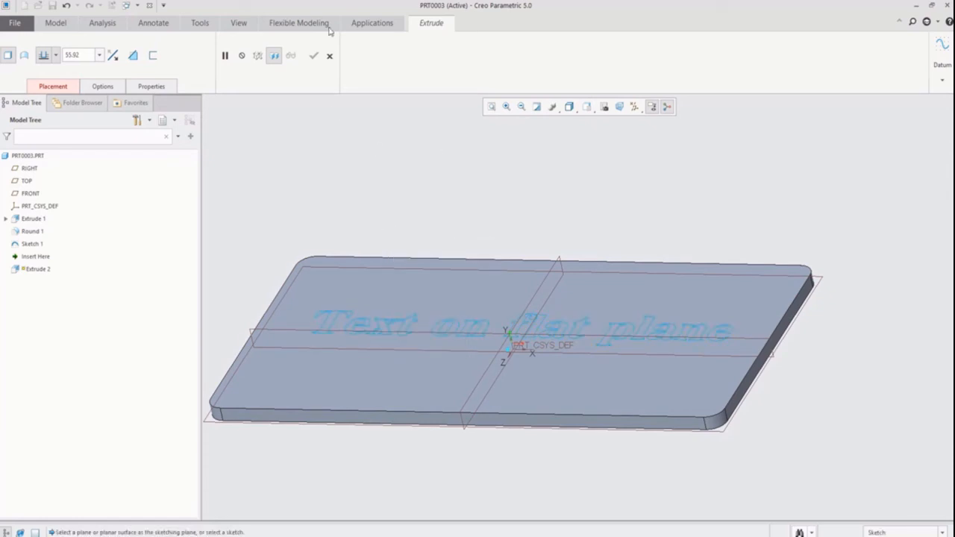
click(313, 56)
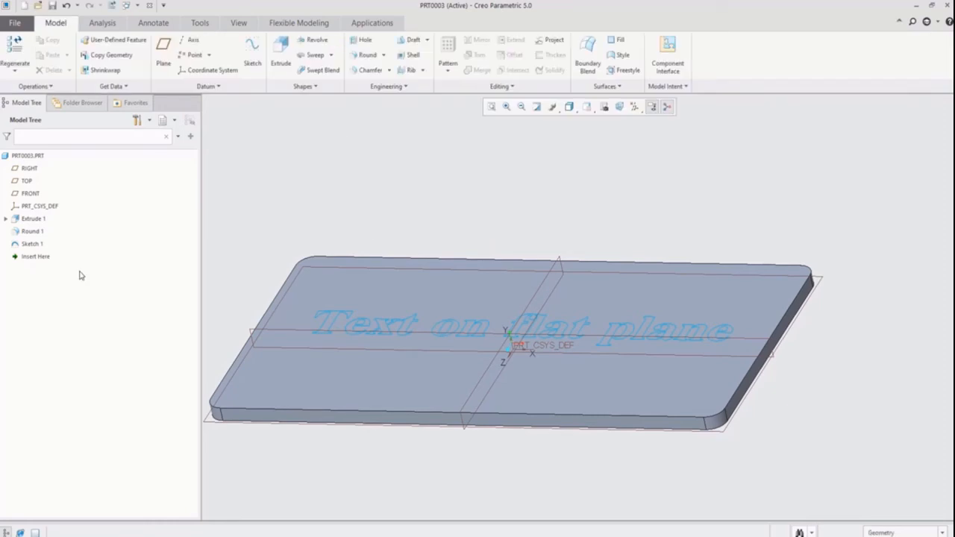
click(32, 244)
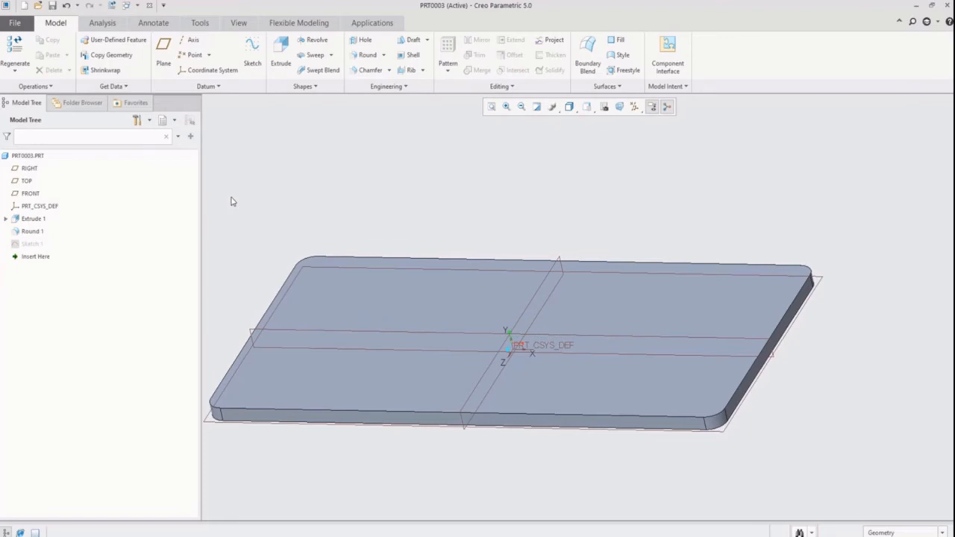
- Start Extrude 2 and enter the text 'Text on flat face' in its sketch
click(280, 53)
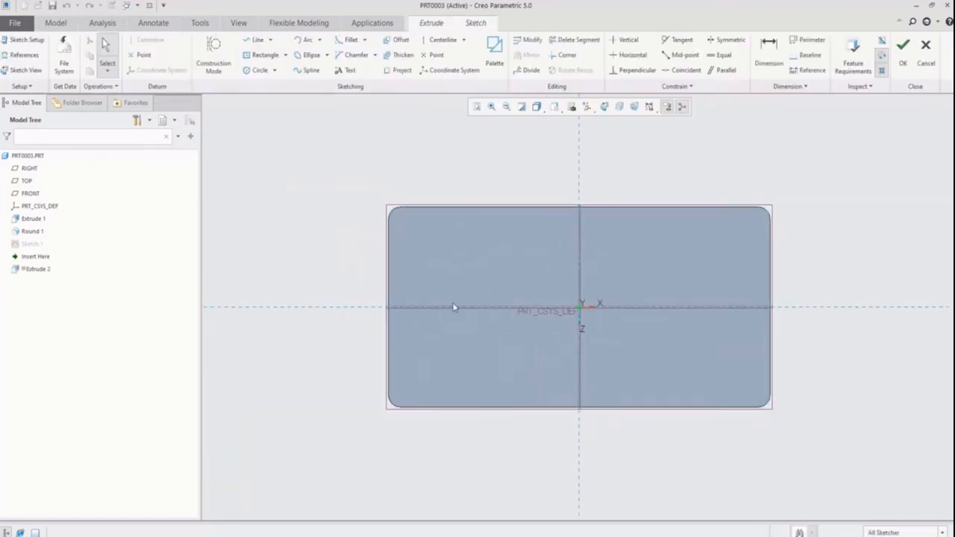
click(349, 69)
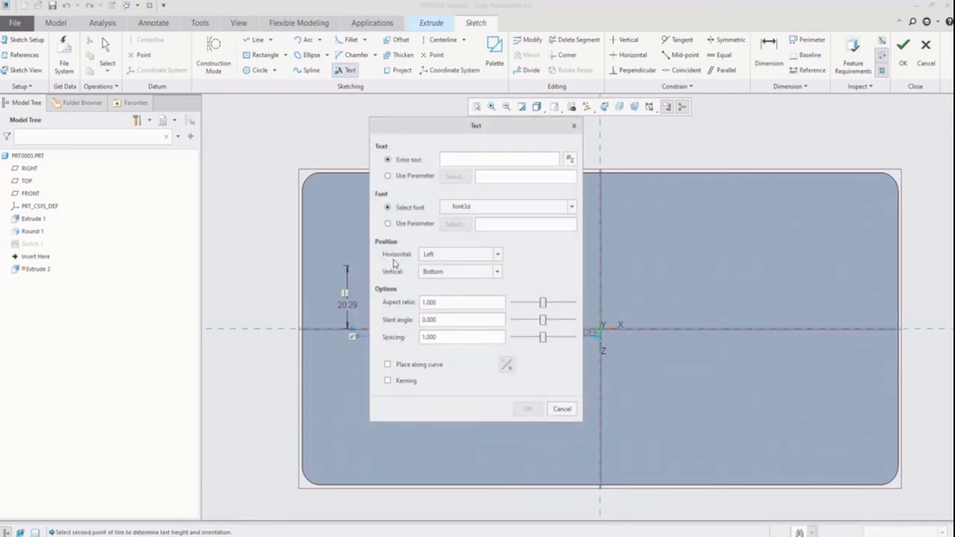
text(Tes)
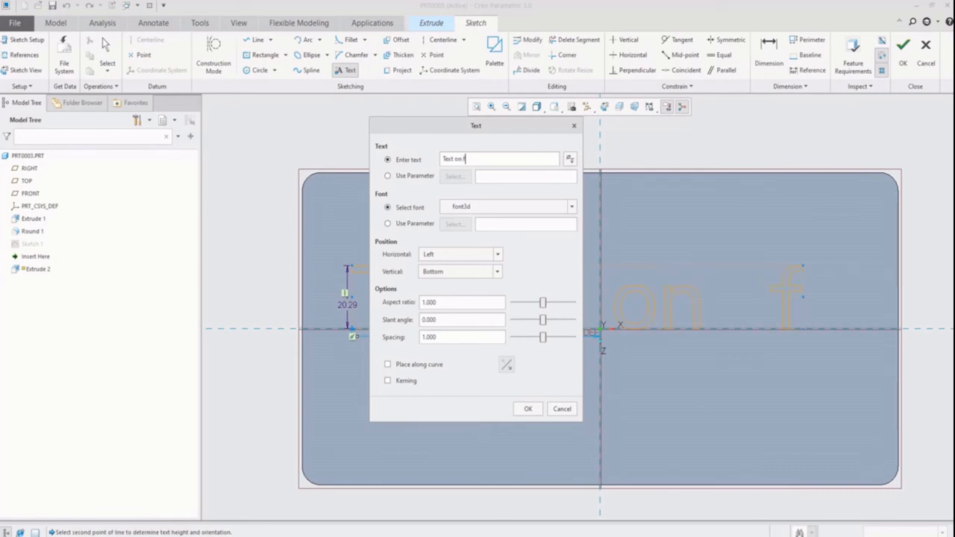
text(lat face)
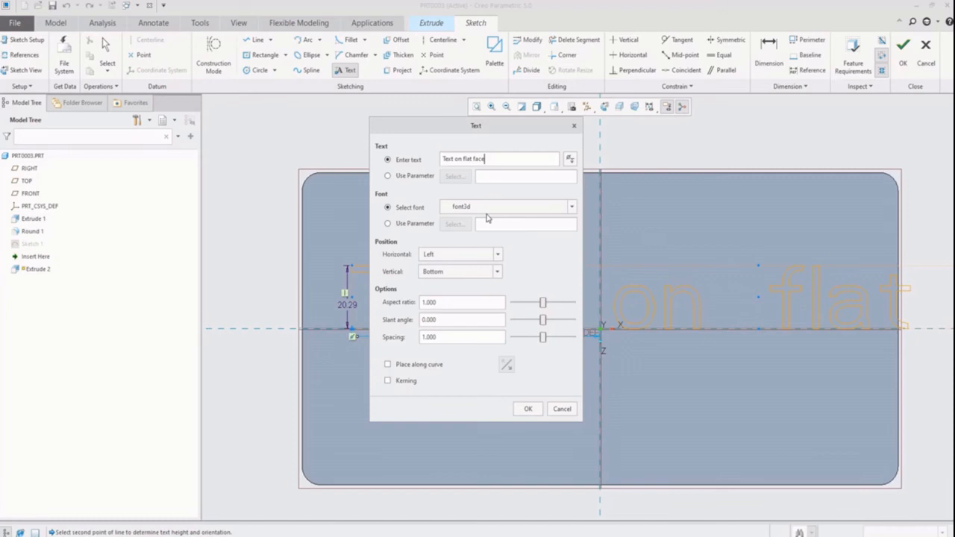
- Set the text font to CG Triumvirate and place the 15 mm tall text
click(571, 207)
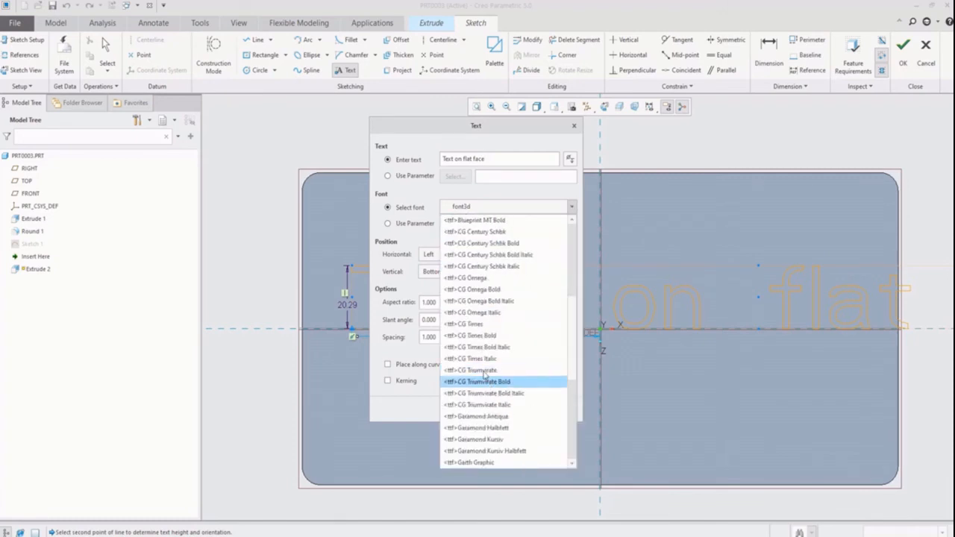
click(477, 370)
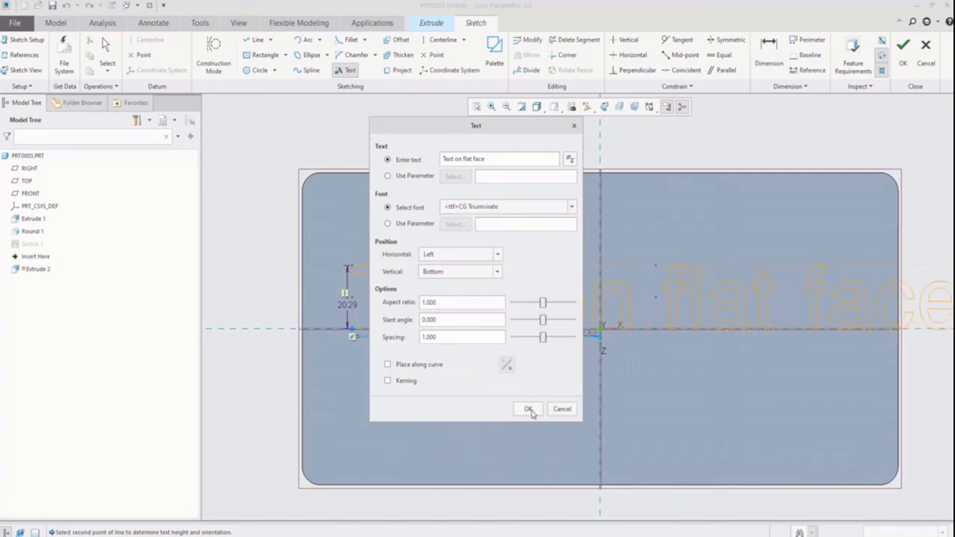
click(528, 409)
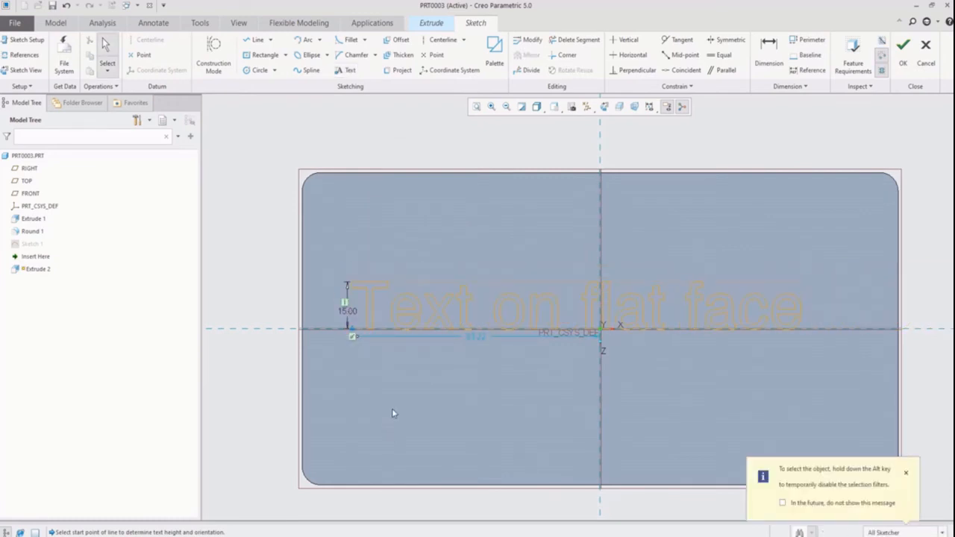
click(473, 336)
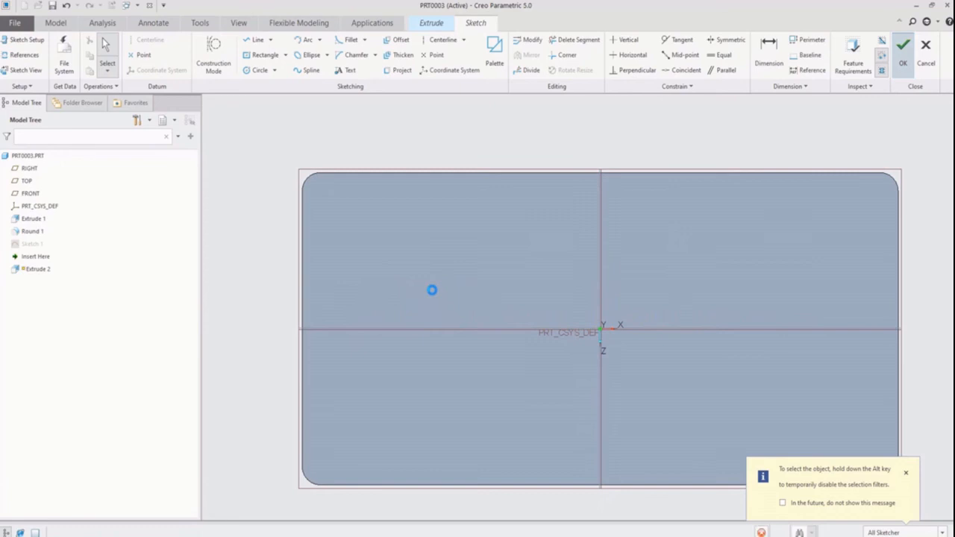
- Exit the sketcher to preview the 'Text on flat face' letters extruded
click(902, 45)
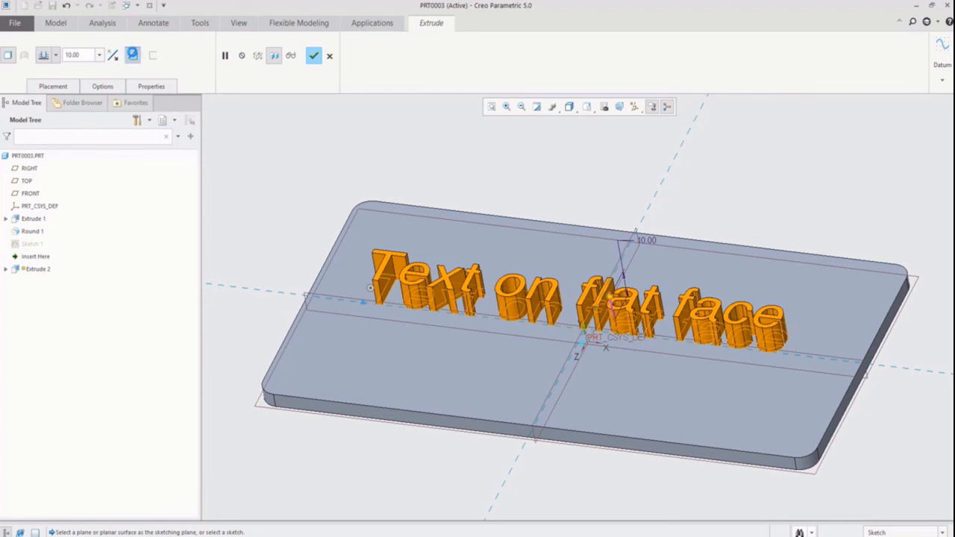
- Switch Extrude 2 to Remove Material and complete the lettering cut
click(132, 55)
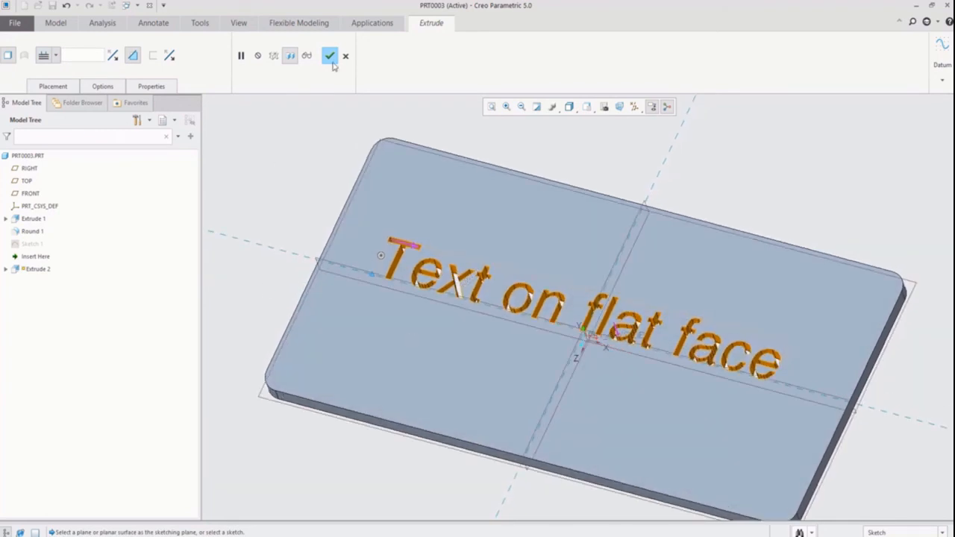
click(329, 55)
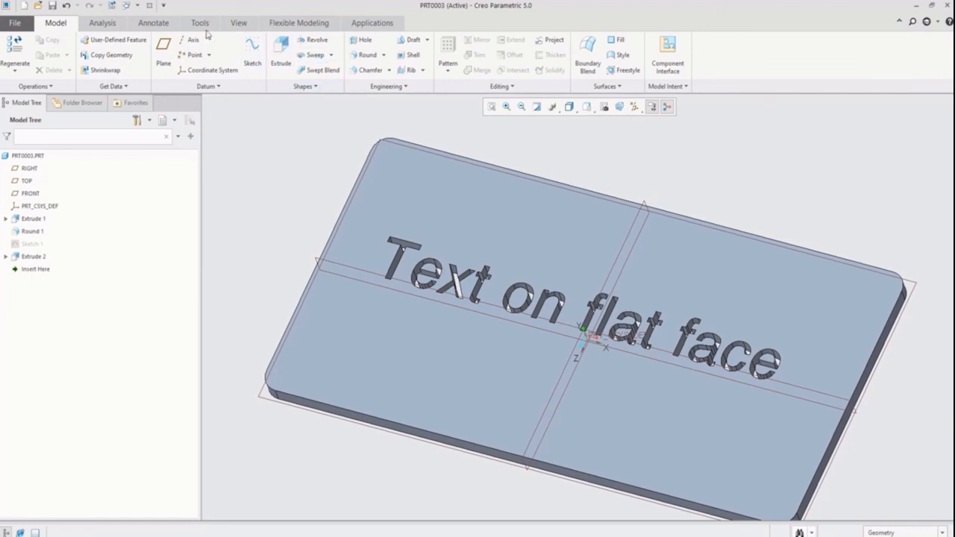
- Pick the red swatch from the View tab's Appearances gallery for the plate
click(238, 22)
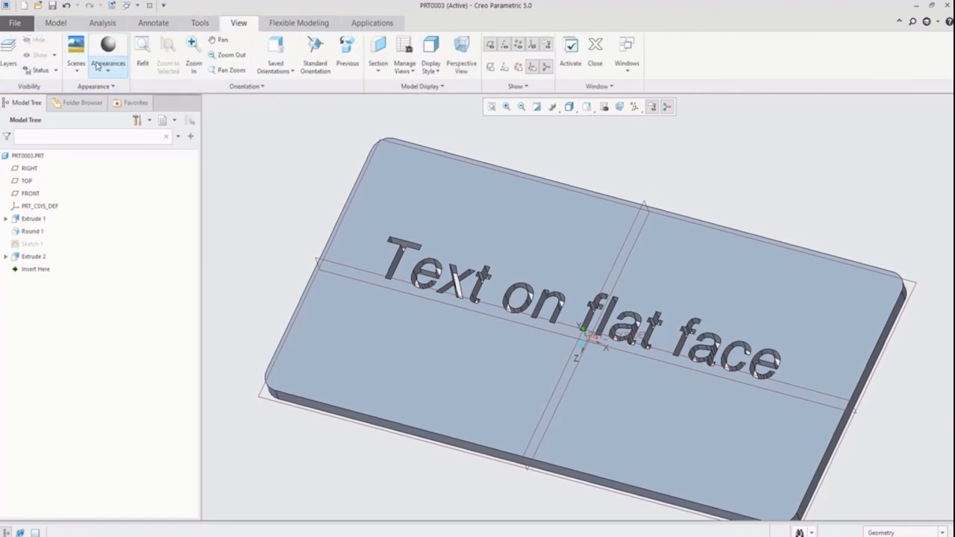
click(108, 53)
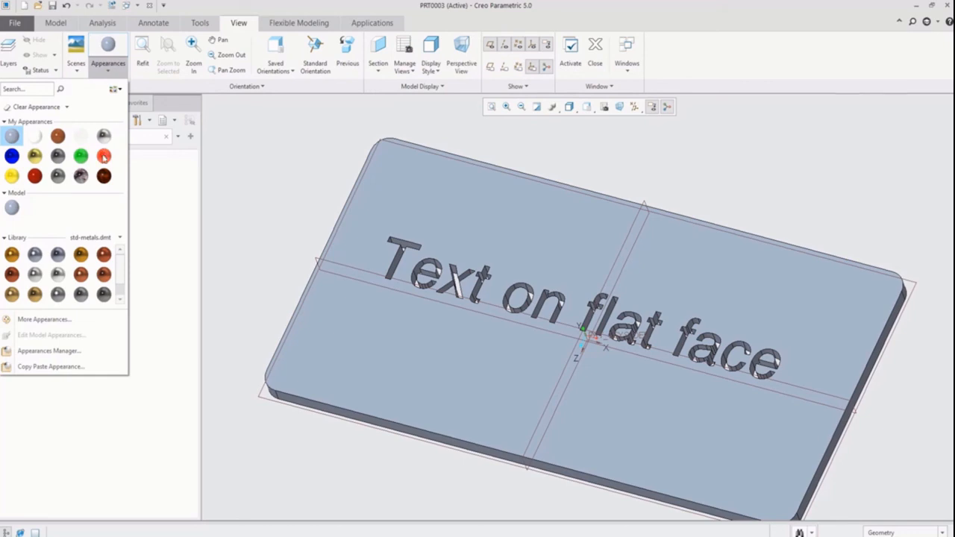
click(104, 156)
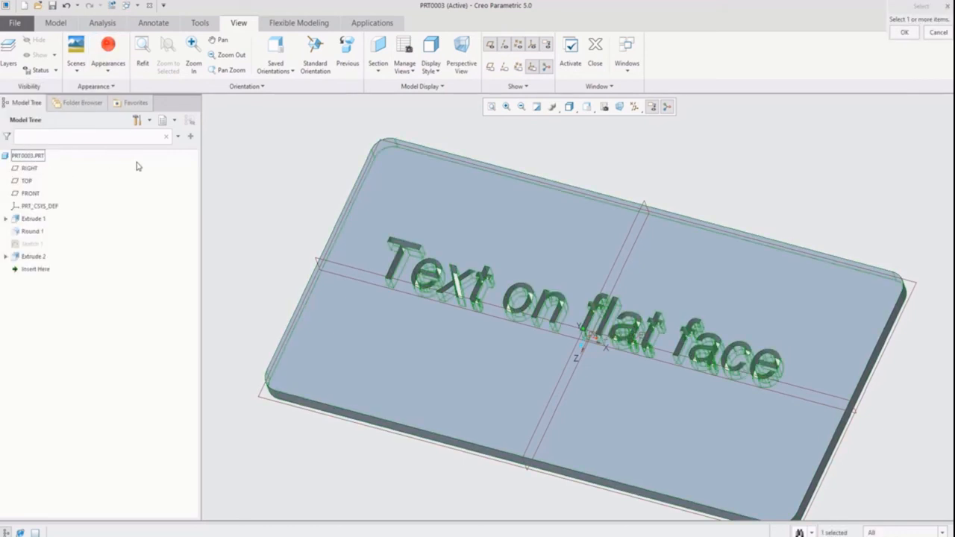